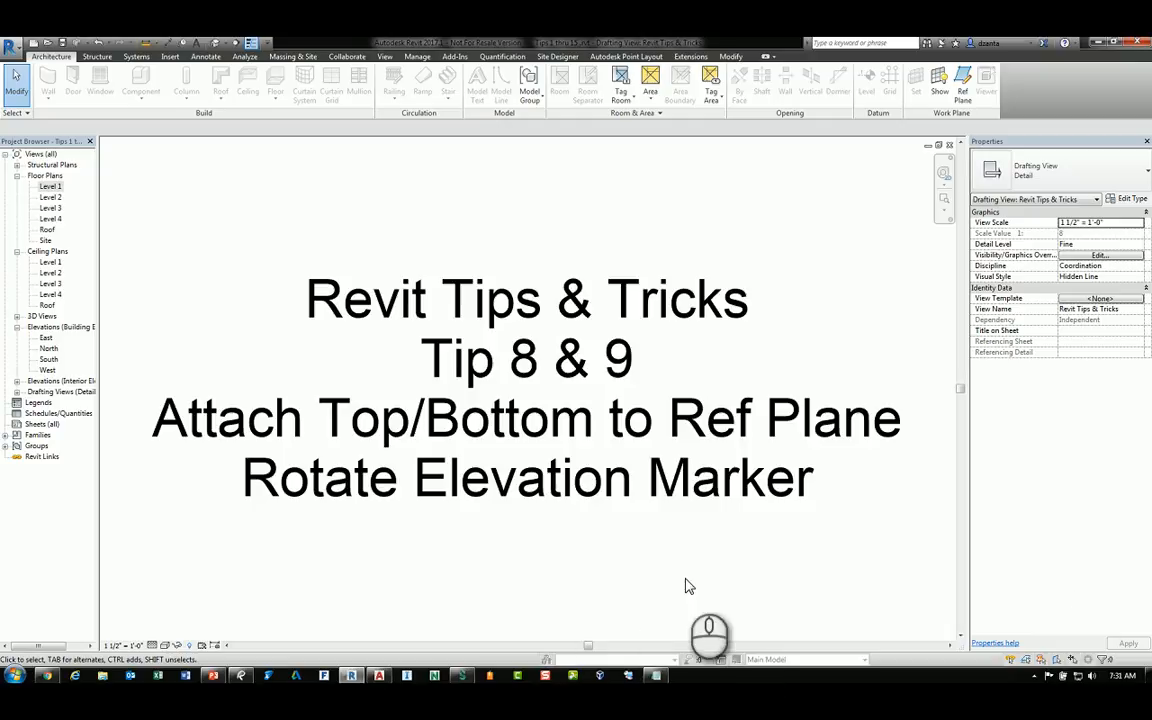
pyautogui.moveTo(866, 578)
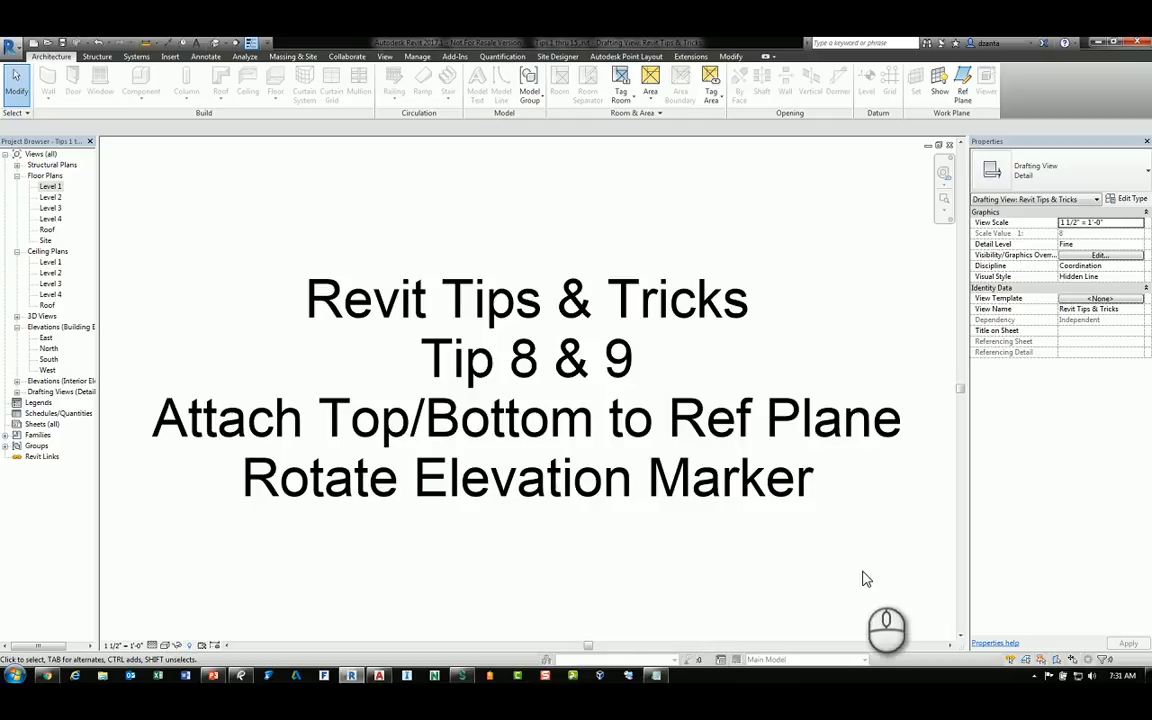
pyautogui.moveTo(873, 569)
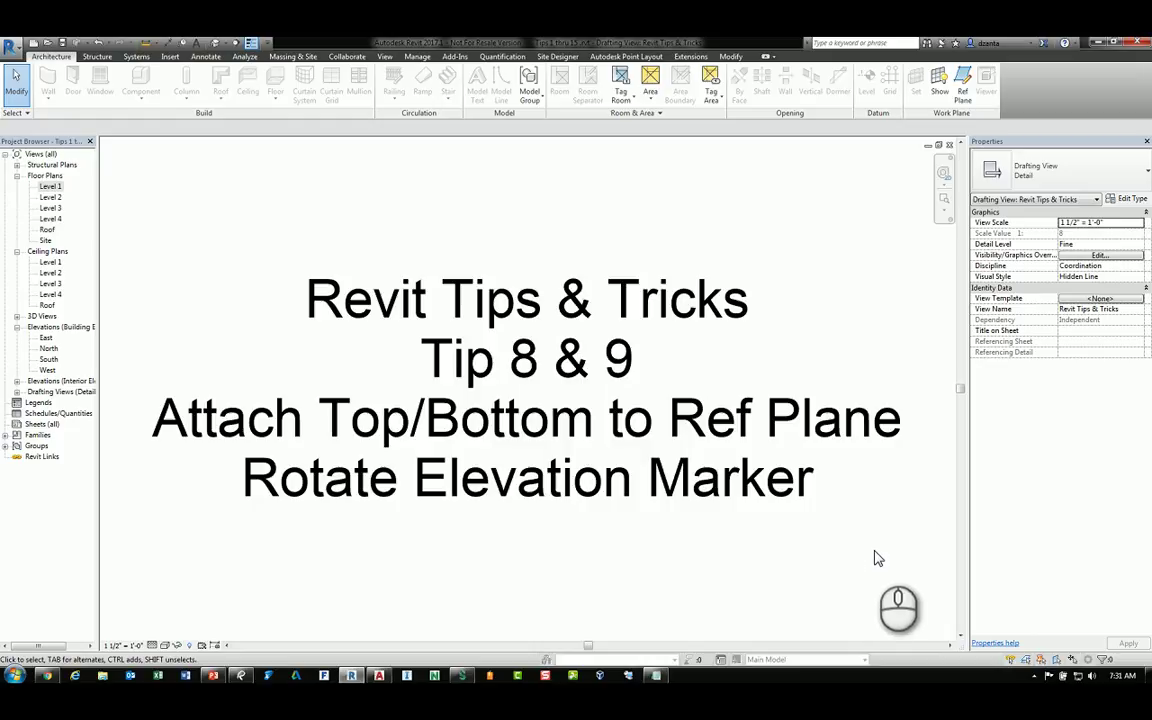
pyautogui.moveTo(50, 189)
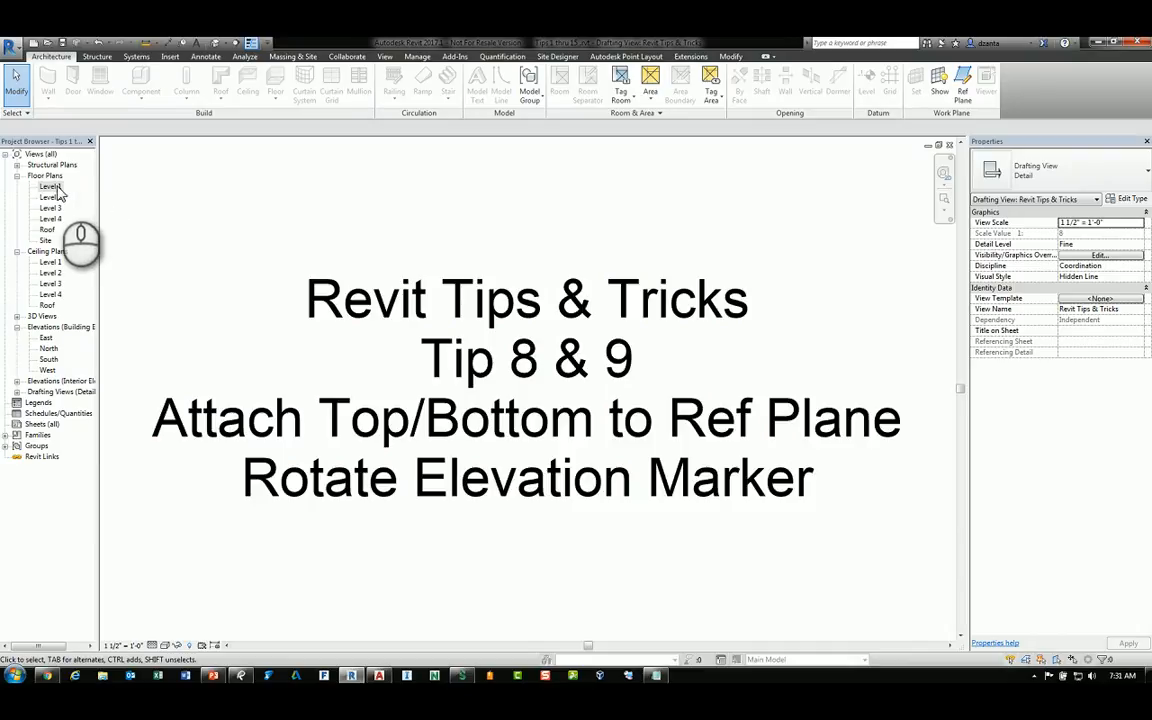
# - Open the Level 1 floor plan from the Project Browser
pyautogui.doubleClick(49, 187)
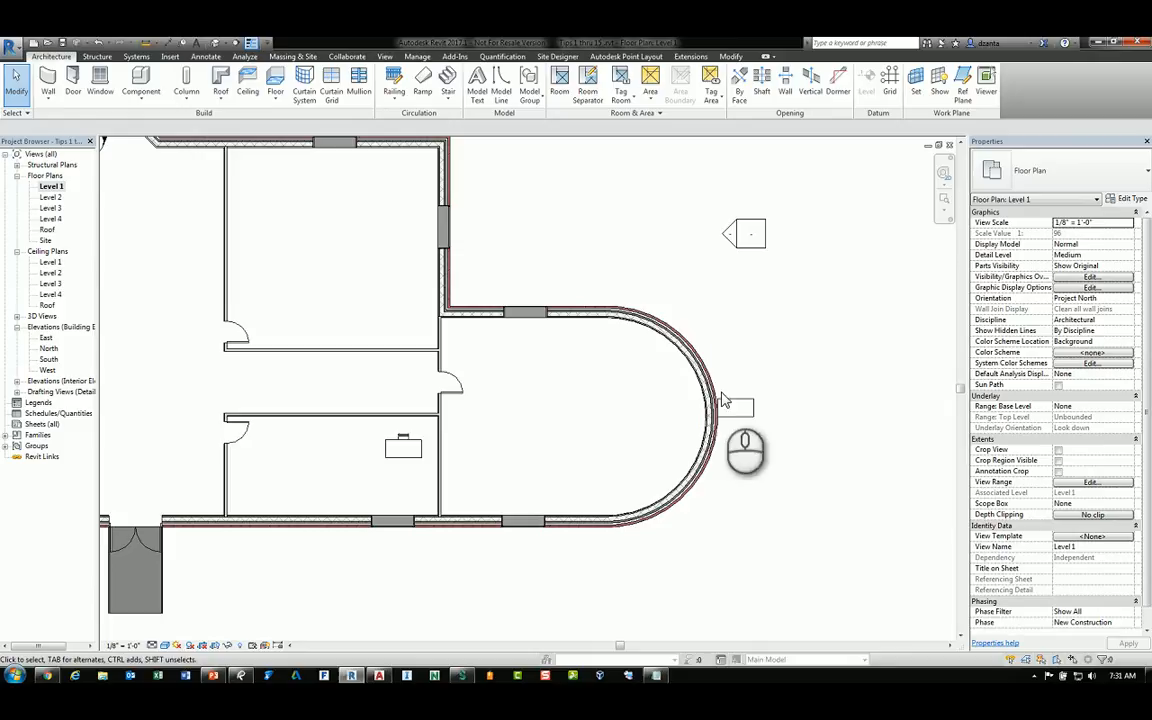
pyautogui.moveTo(695, 387)
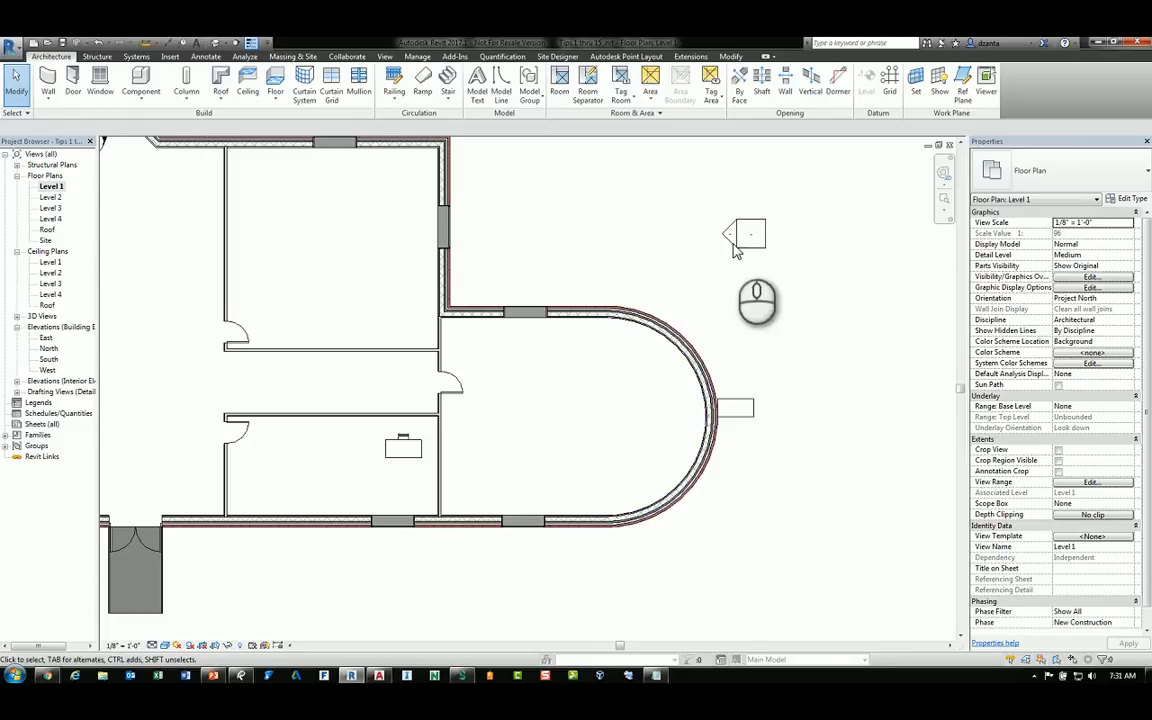
# - Open the East elevation, select the tall brick wall, and cancel an Edit Profile attempt
pyautogui.doubleClick(46, 337)
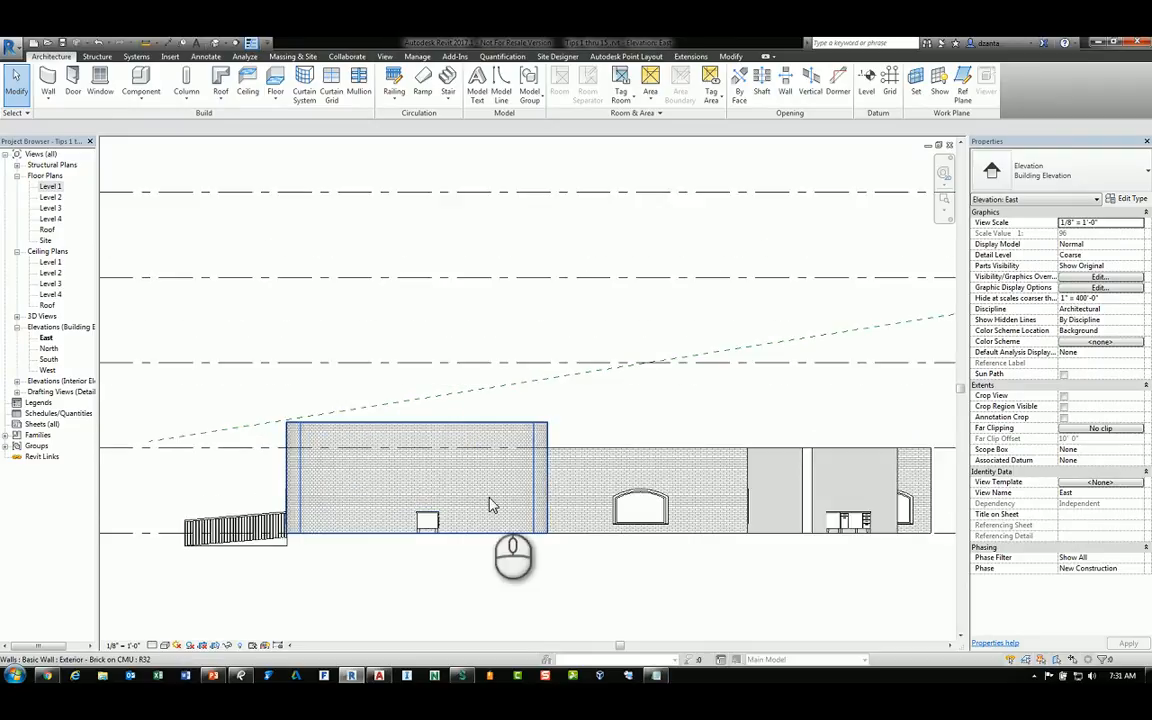
pyautogui.click(490, 503)
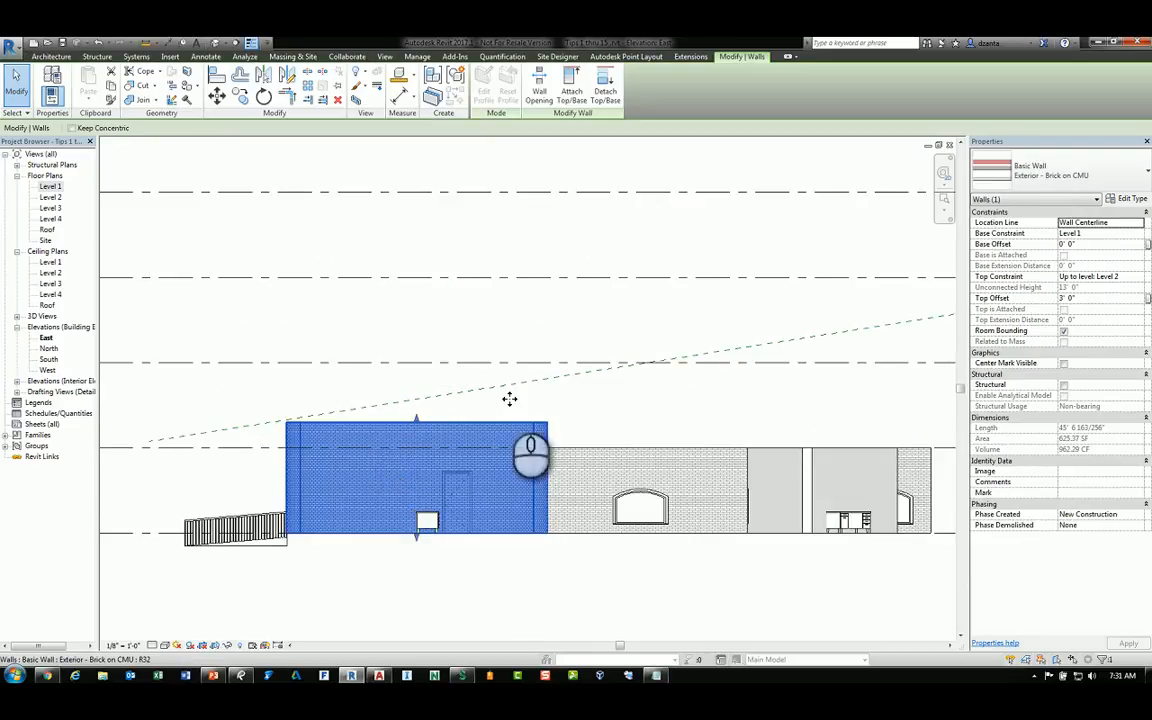
pyautogui.moveTo(483, 82)
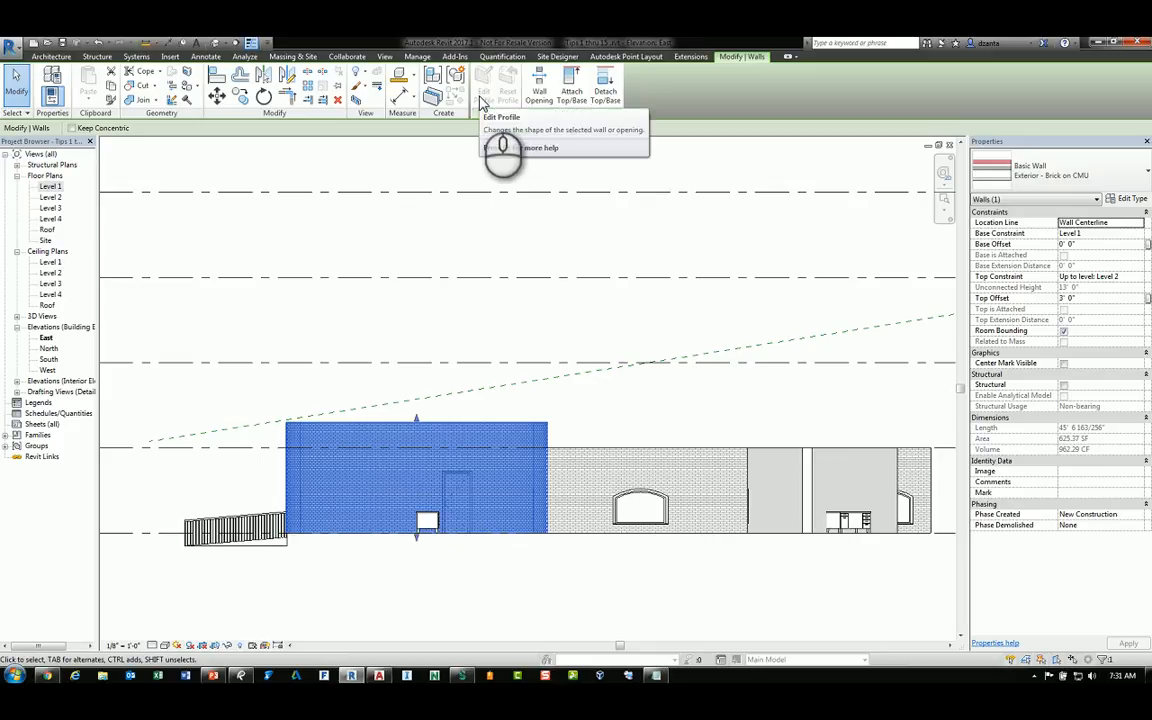
pyautogui.moveTo(491, 90)
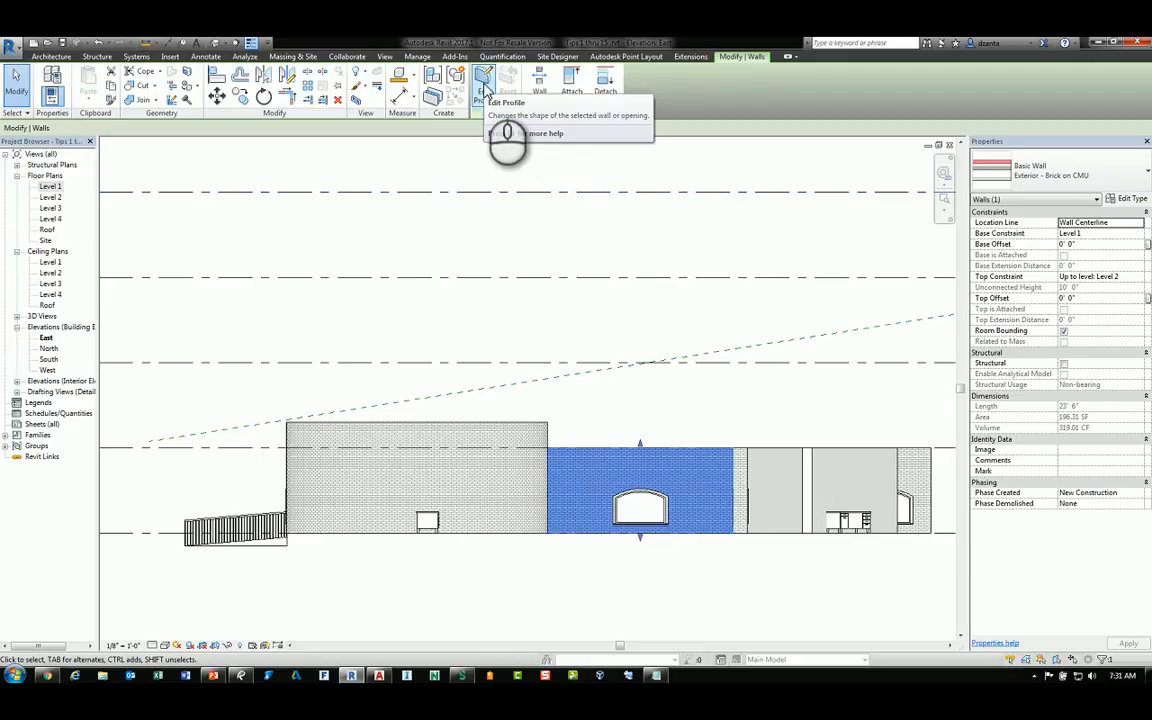
pyautogui.click(478, 80)
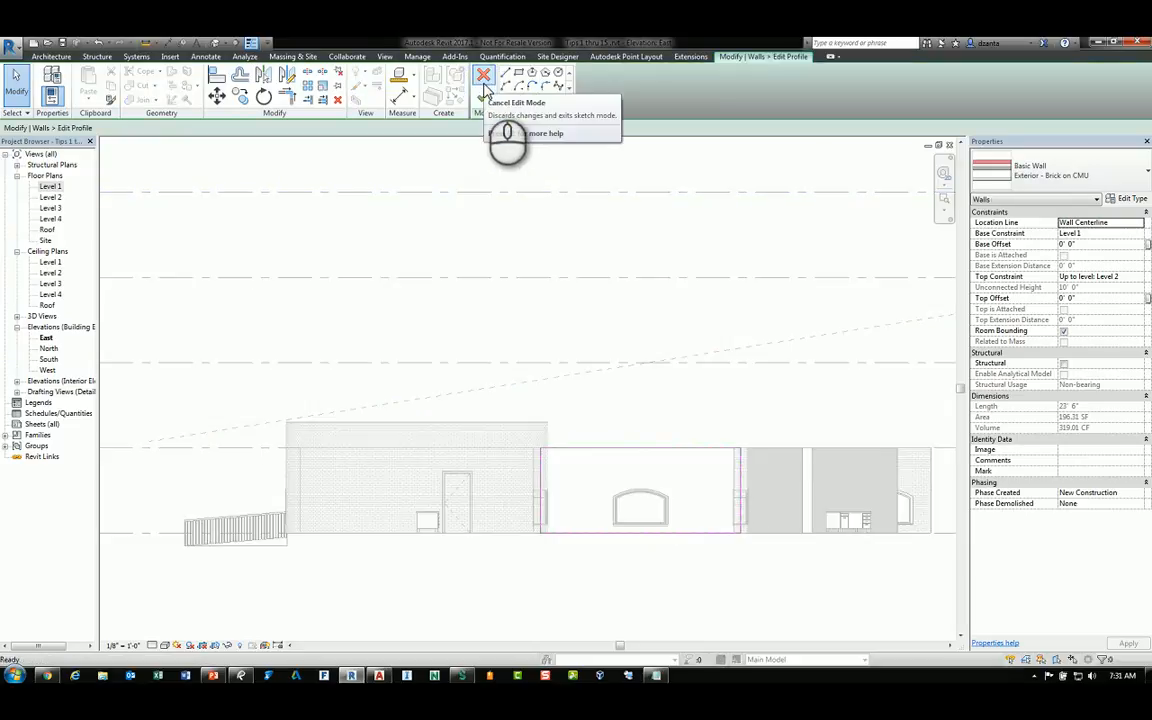
pyautogui.click(481, 78)
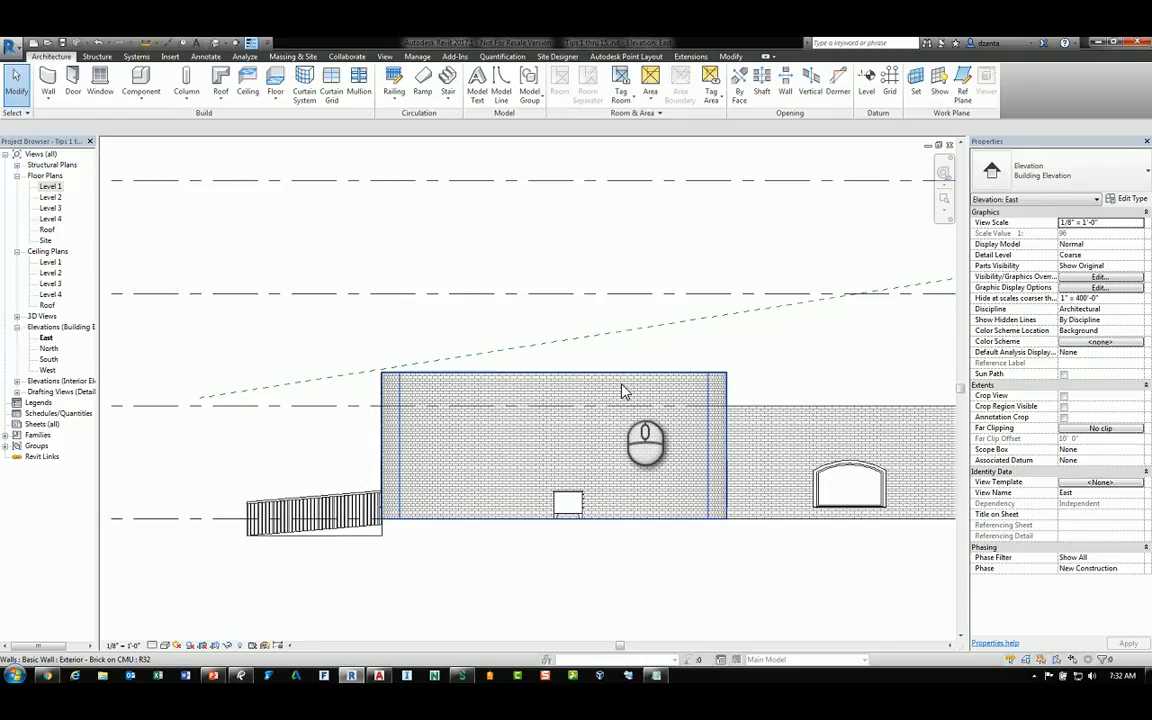
# - Select the tall brick wall and start Attach Top/Base for its top
pyautogui.click(623, 390)
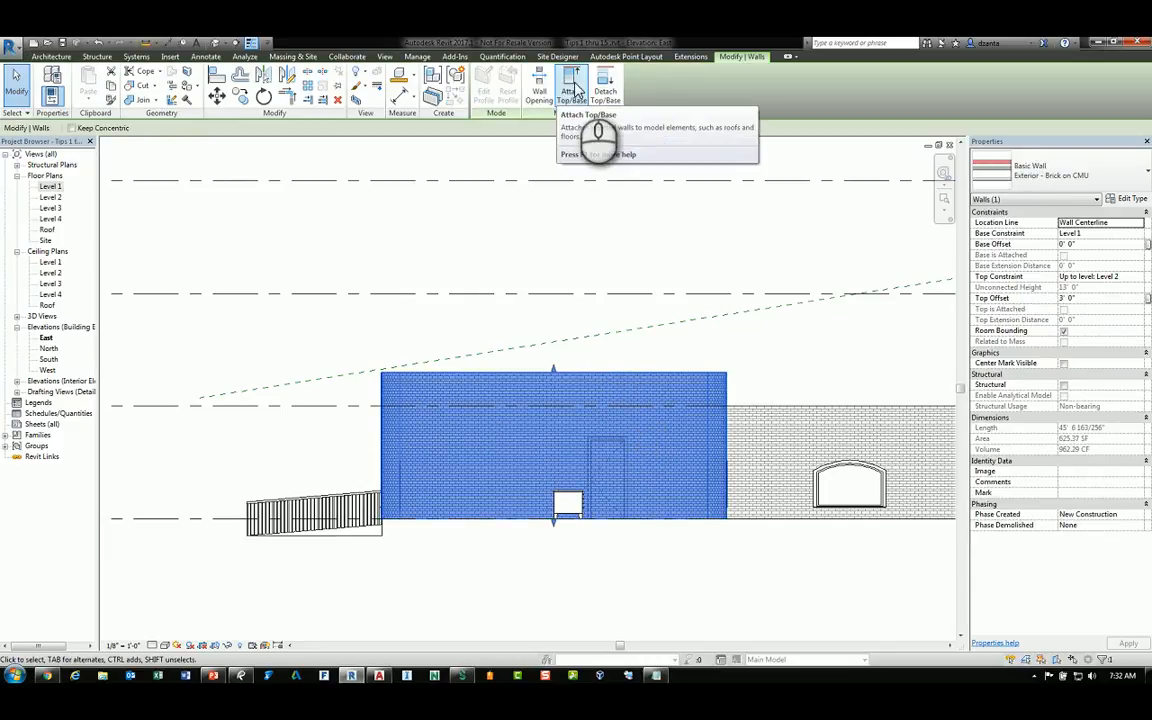
pyautogui.click(569, 88)
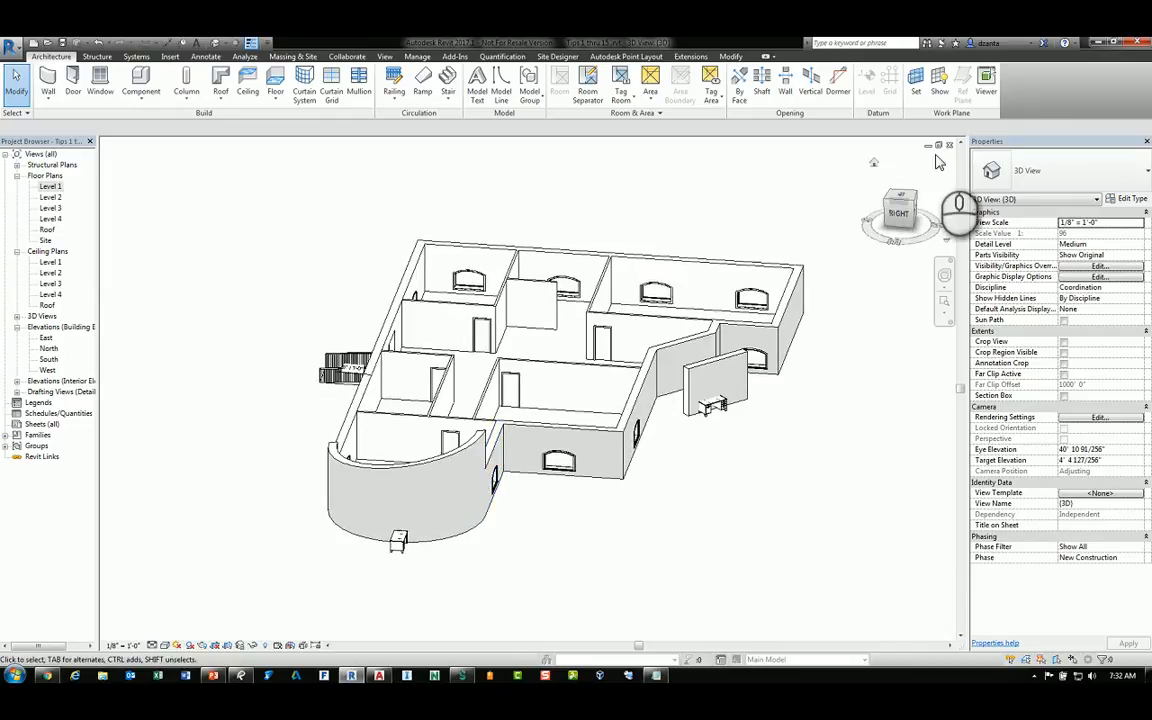
# - Return to the Level 1 floor plan view
pyautogui.doubleClick(46, 337)
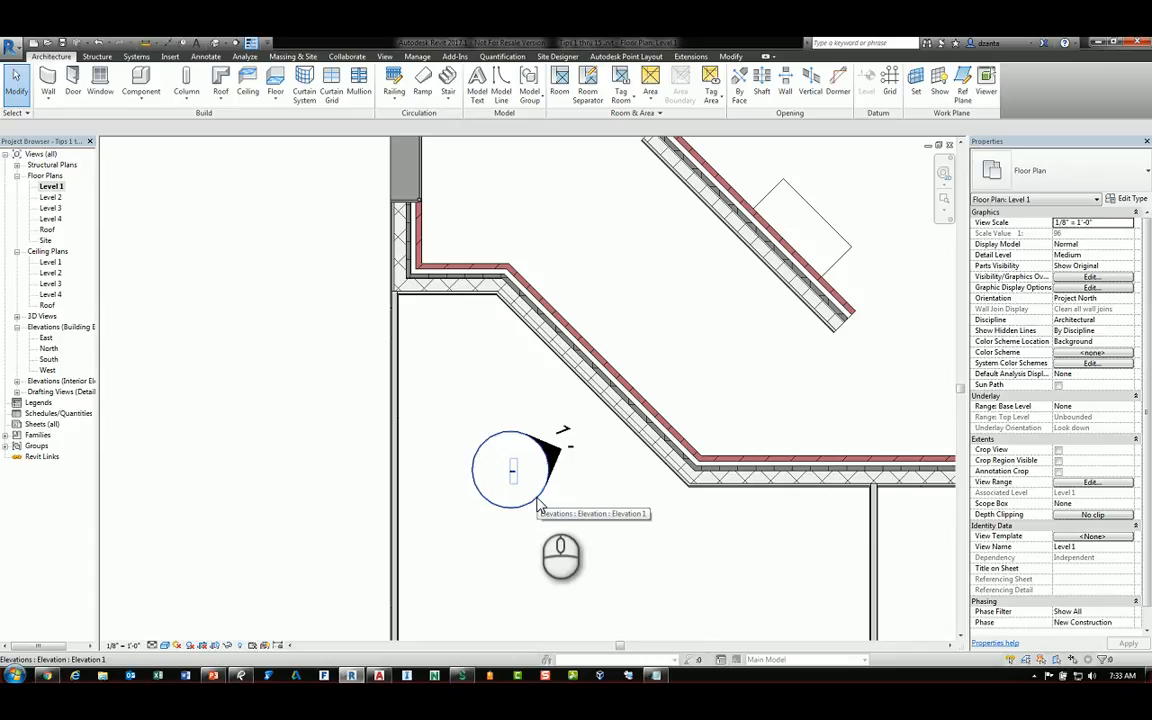
# - Select the Elevation 1 marker and rotate it to face the angled wall
pyautogui.click(511, 471)
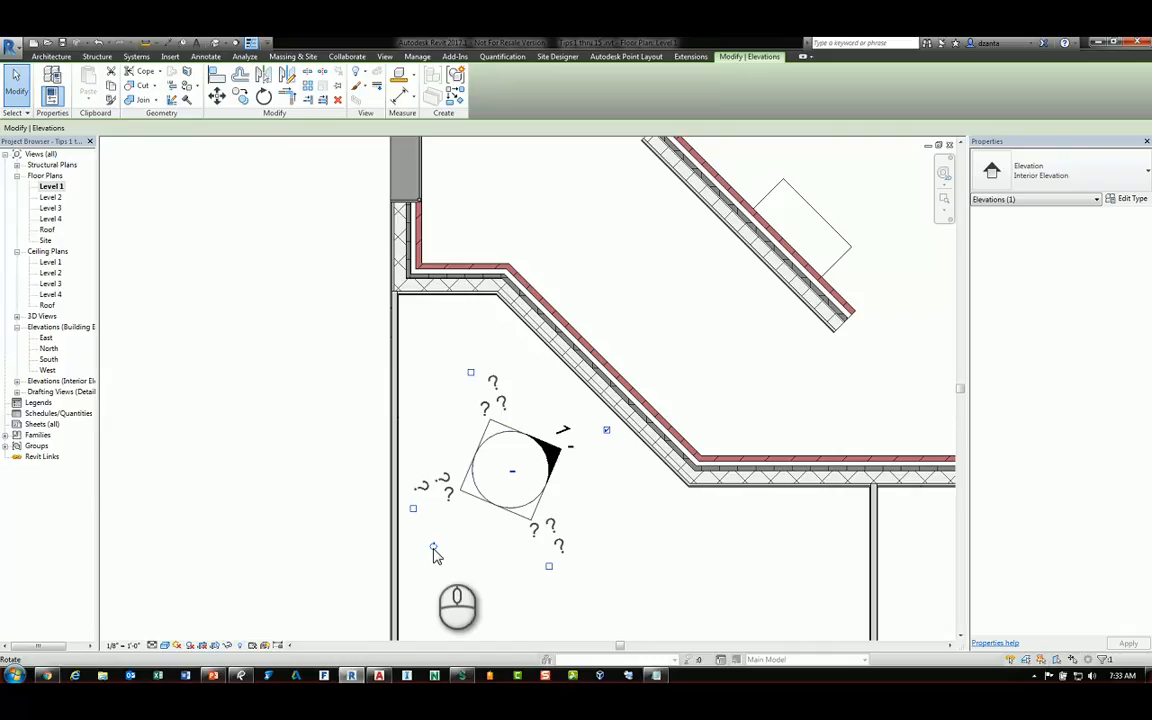
pyautogui.click(435, 545)
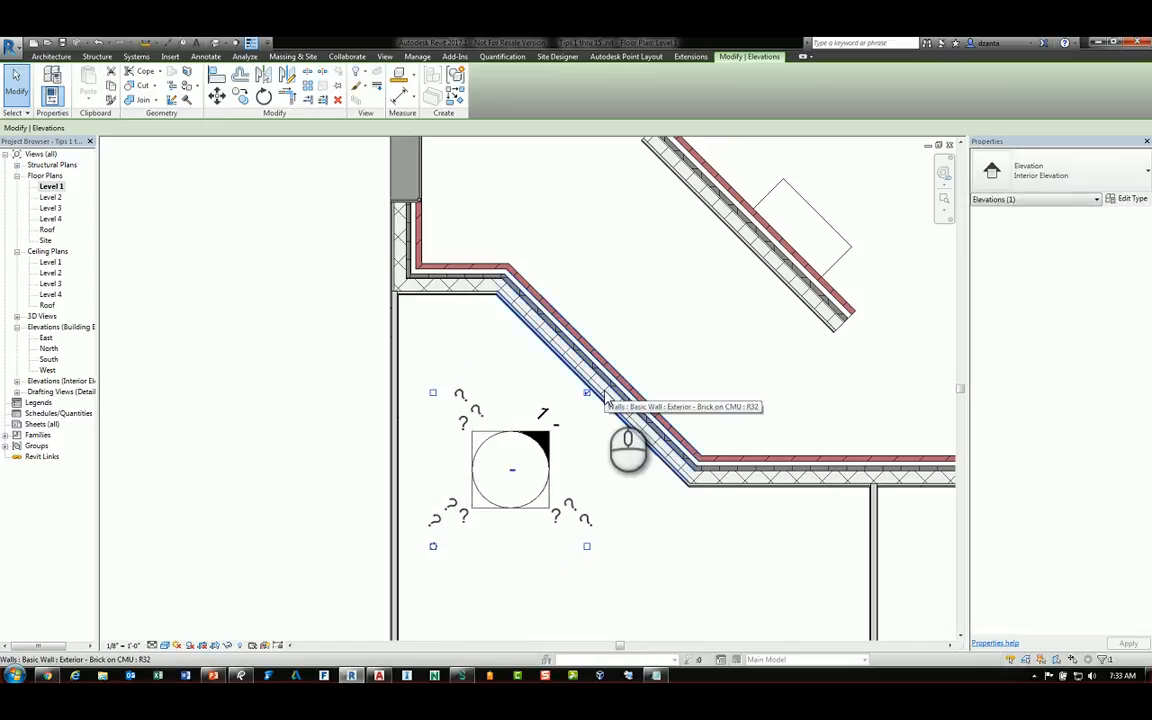
pyautogui.moveTo(670, 347)
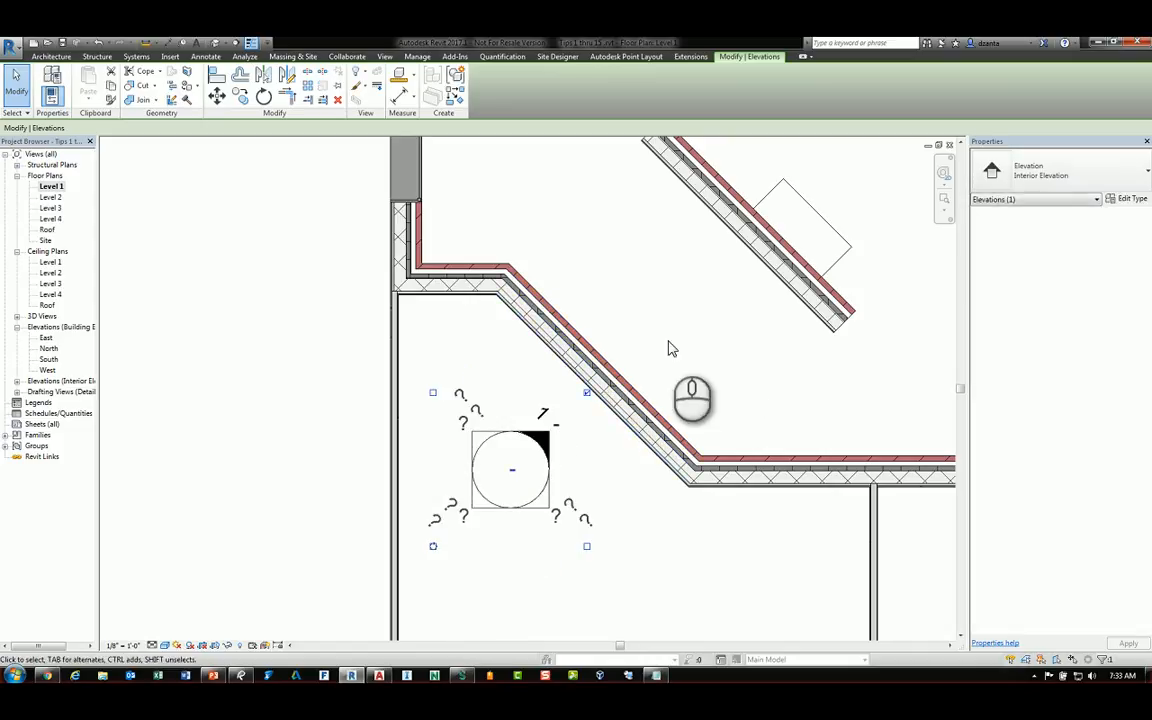